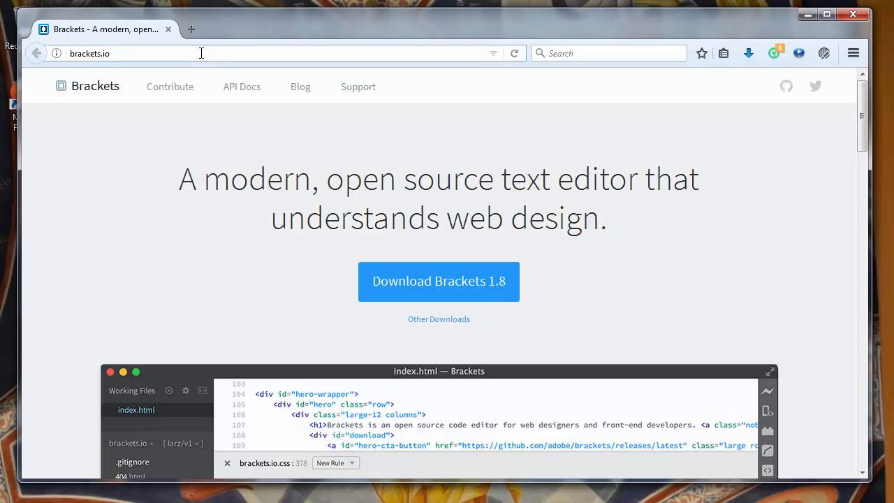
pyautogui.moveTo(438, 280)
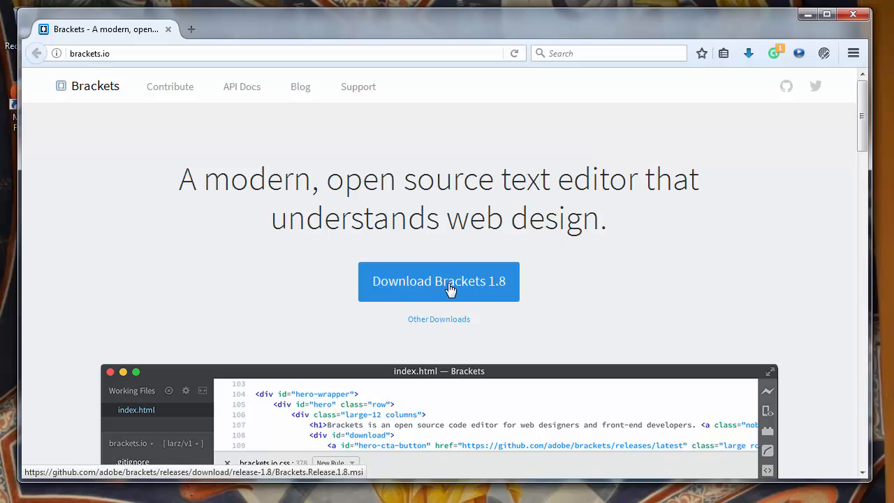
# Highlight the brackets.io headline, then save the 'Download Brackets 1.8' installer file
pyautogui.moveTo(205, 179); pyautogui.dragTo(453, 179)
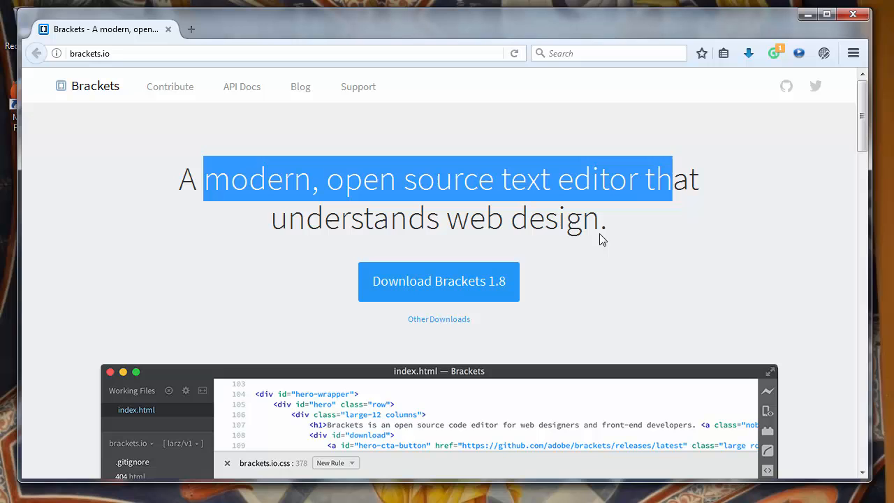
pyautogui.moveTo(438, 281)
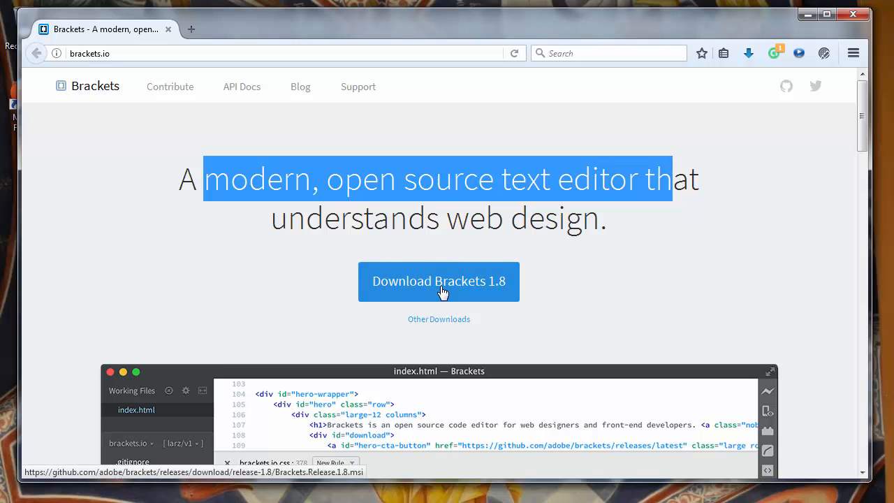
pyautogui.click(439, 280)
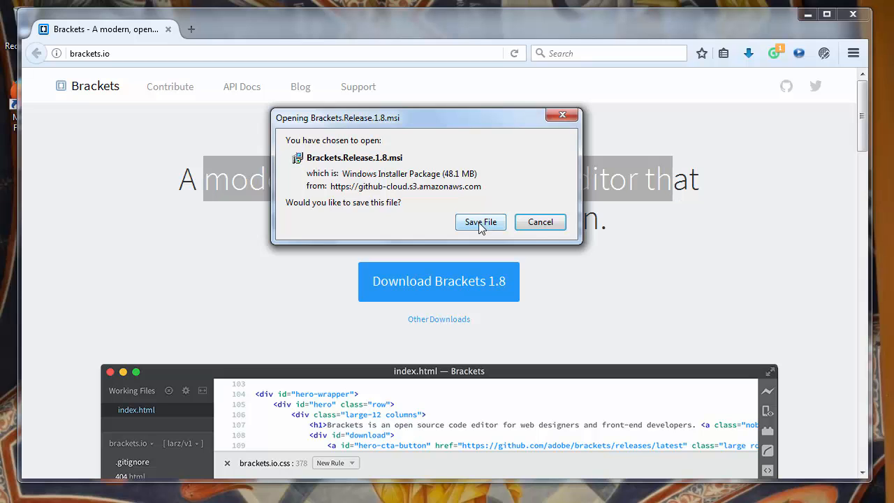
pyautogui.click(479, 222)
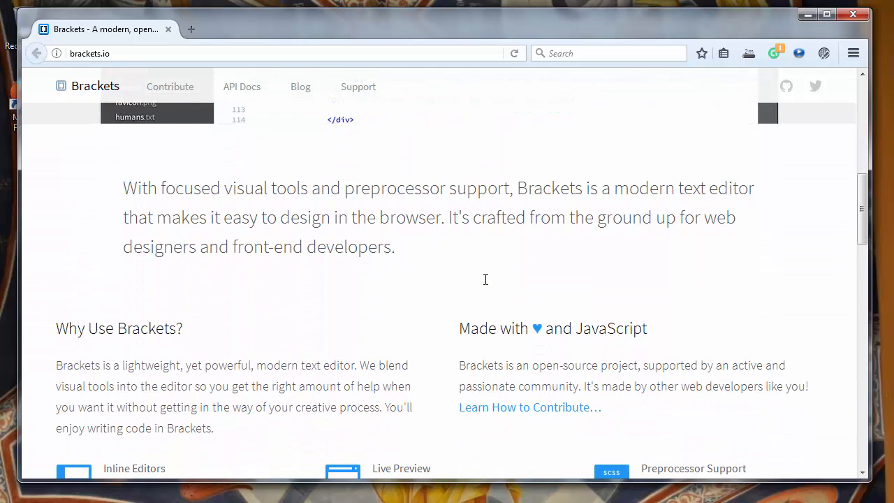
pyautogui.scroll(-3)
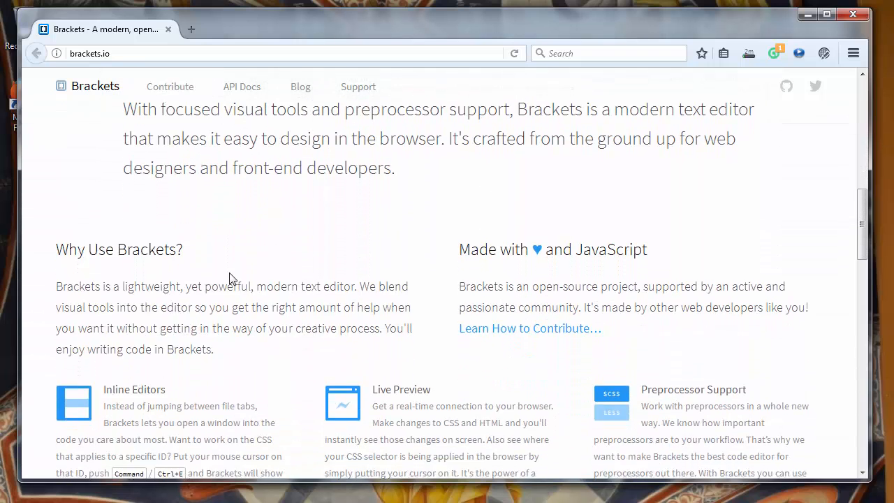
pyautogui.scroll(-3)
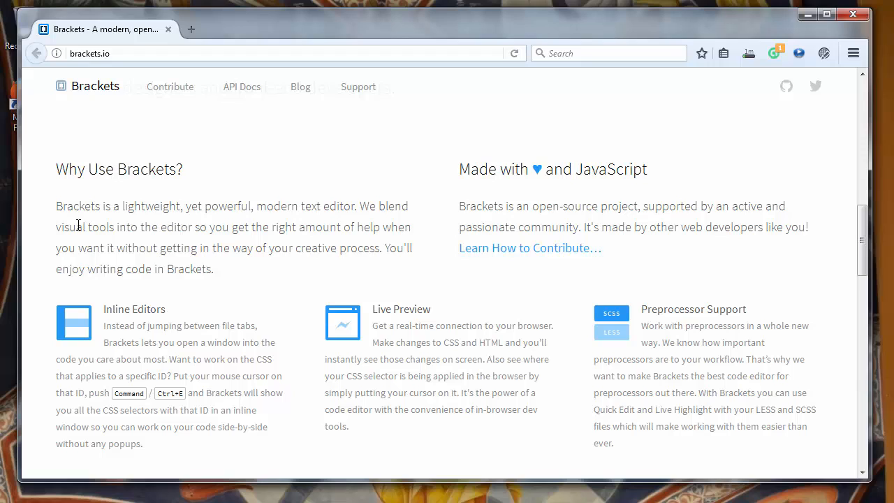
pyautogui.moveTo(55, 205); pyautogui.dragTo(152, 206)
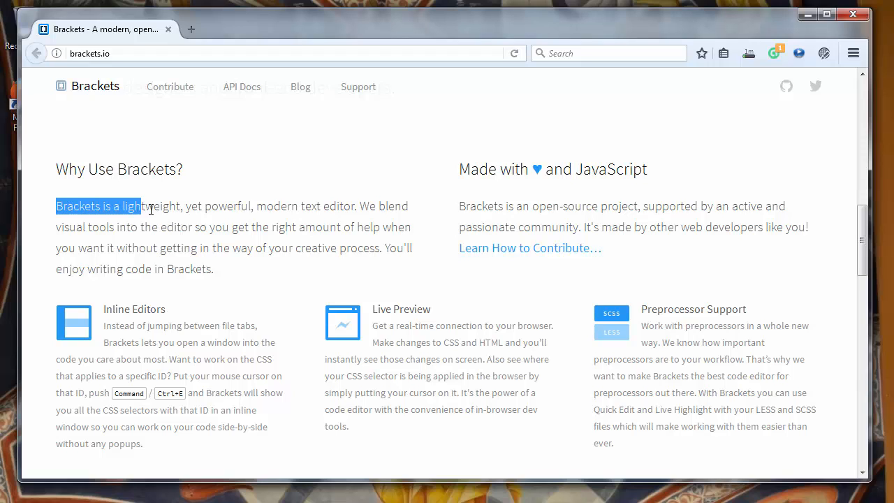
pyautogui.moveTo(140, 206); pyautogui.dragTo(267, 206)
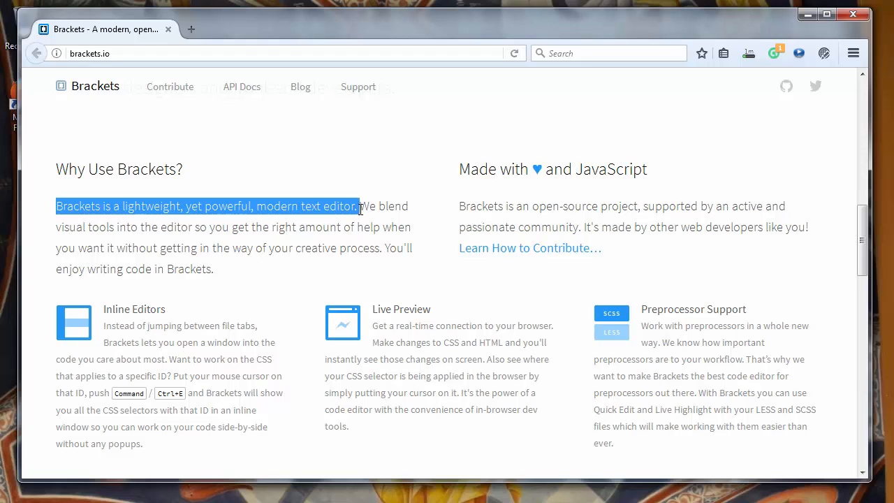
pyautogui.moveTo(459, 169); pyautogui.dragTo(532, 169)
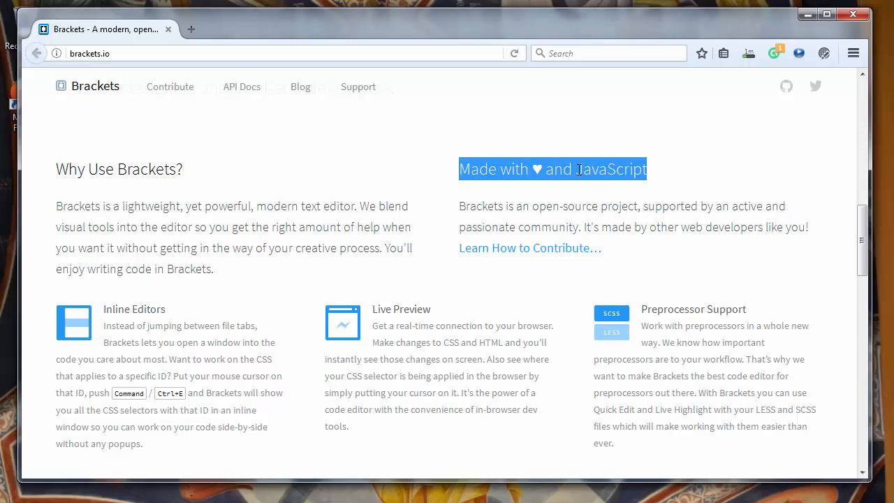
pyautogui.scroll(-3)
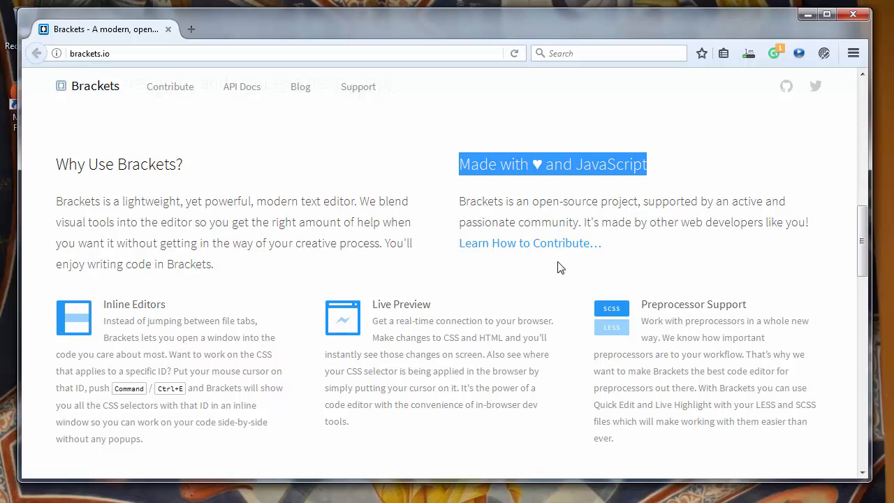
pyautogui.scroll(-3)
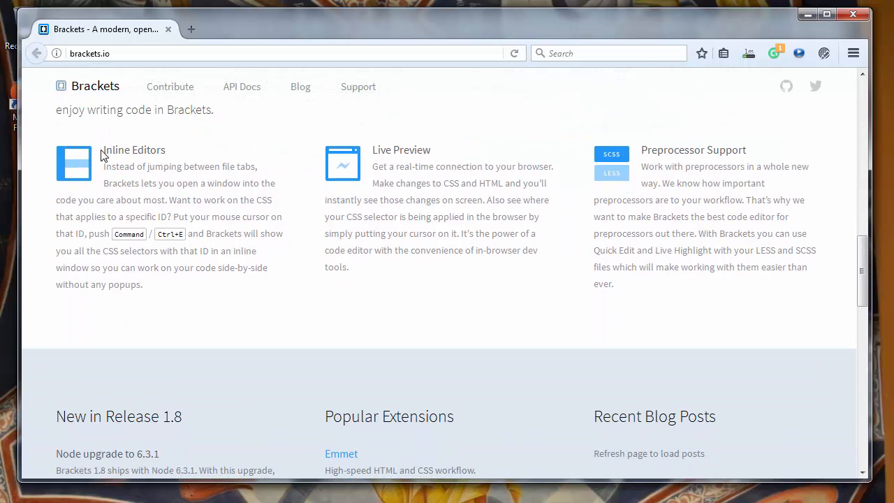
pyautogui.doubleClick(133, 149)
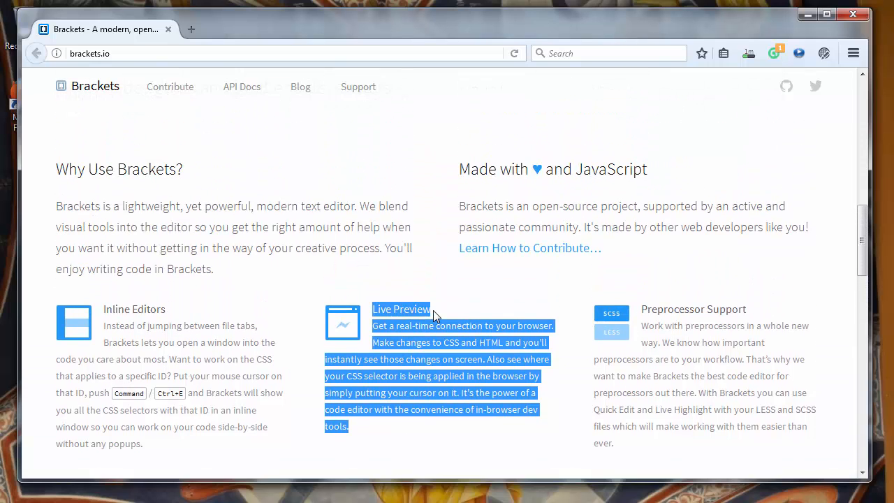
pyautogui.scroll(-3)
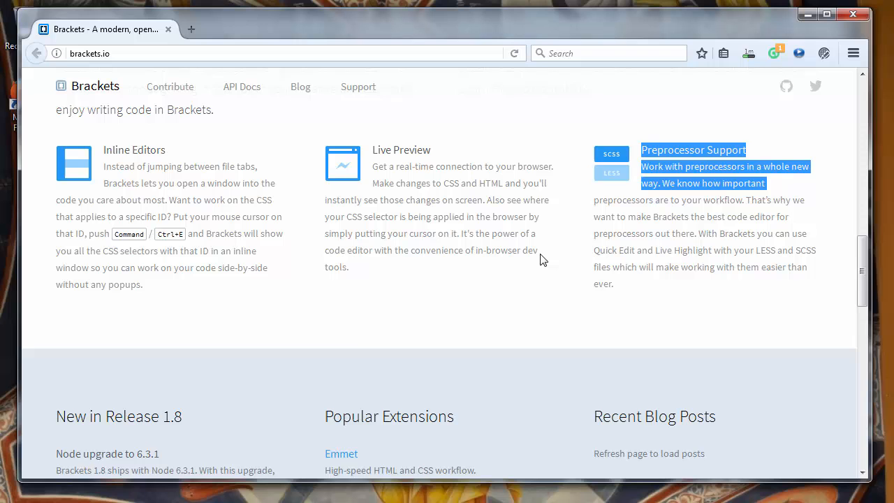
pyautogui.scroll(-3)
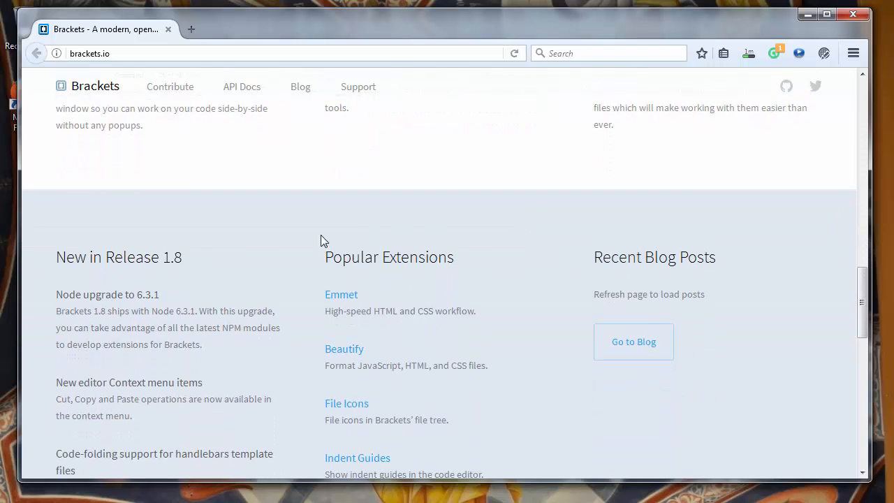
pyautogui.scroll(-3)
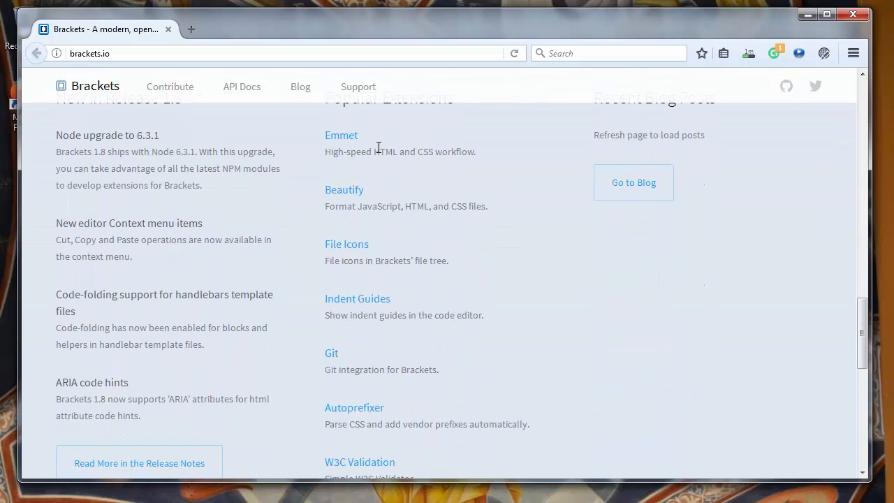
pyautogui.scroll(3)
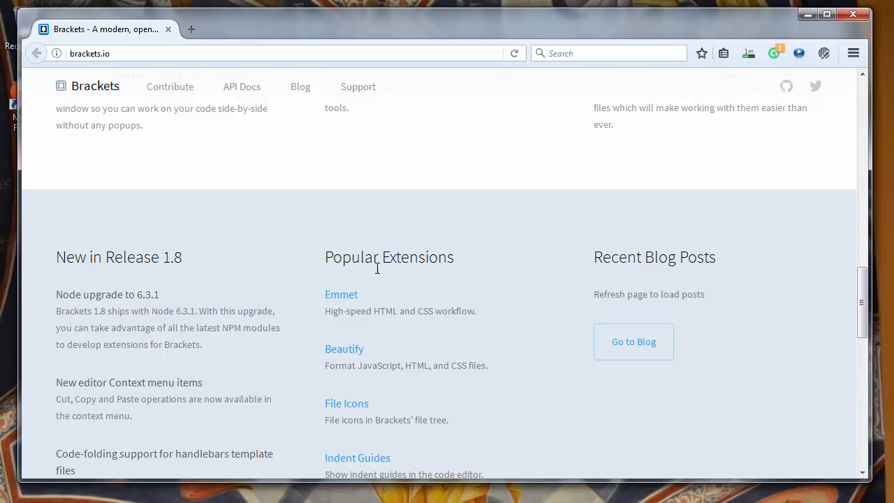
pyautogui.scroll(-3)
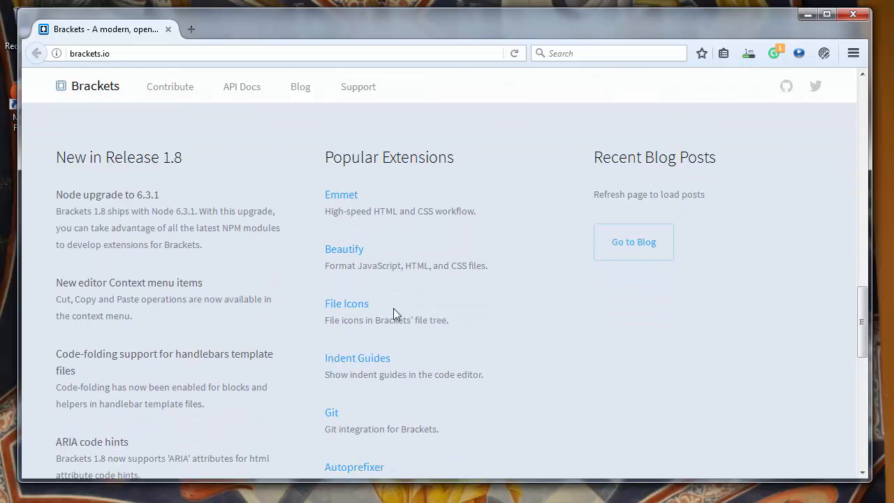
pyautogui.scroll(-3)
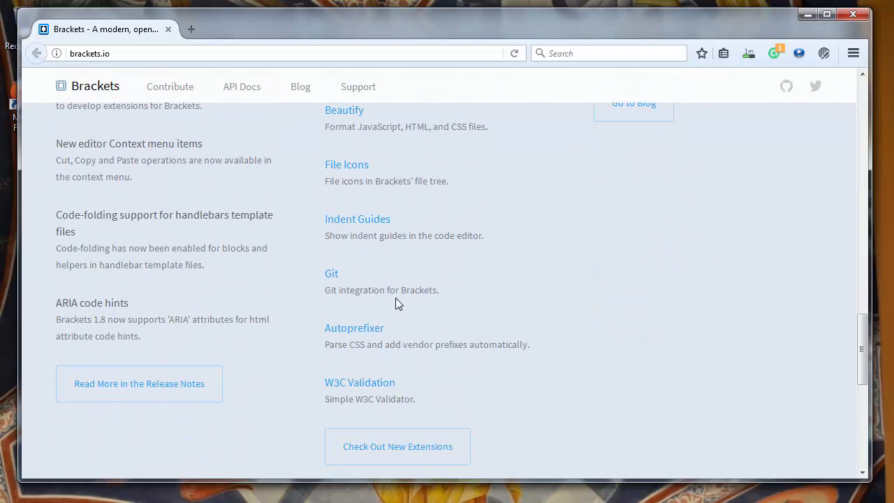
pyautogui.moveTo(339, 397)
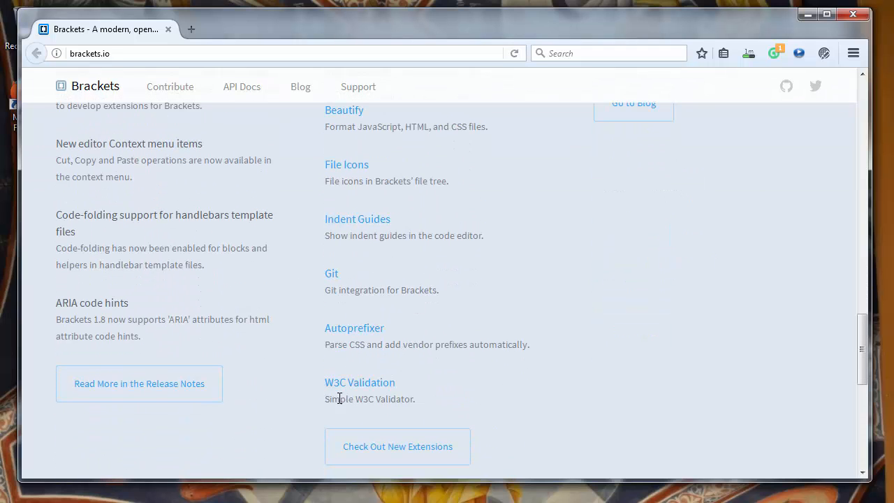
pyautogui.moveTo(374, 391)
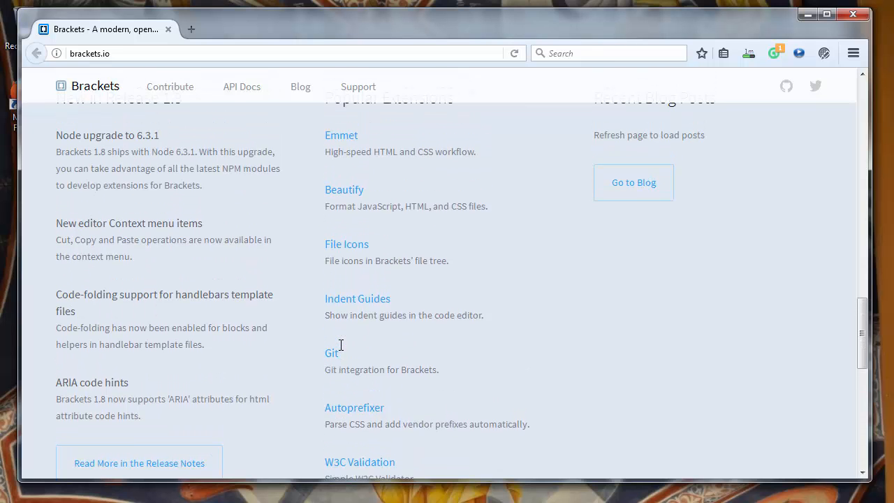
pyautogui.scroll(3)
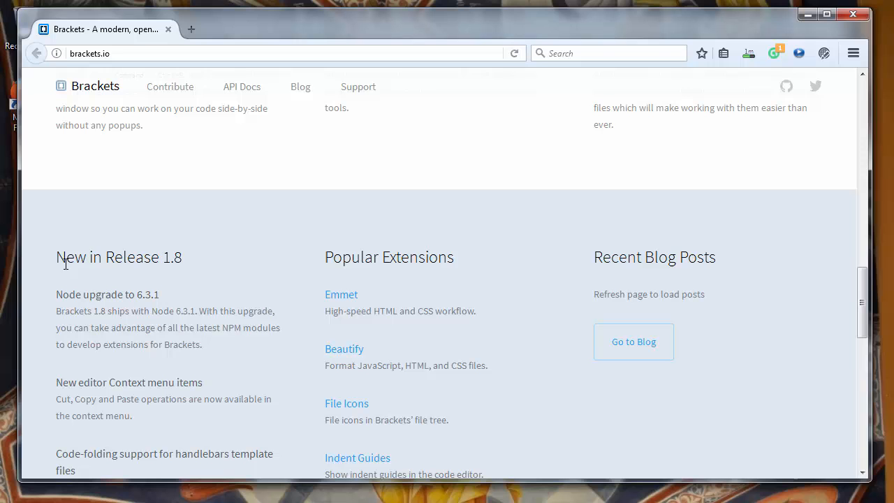
pyautogui.doubleClick(119, 256)
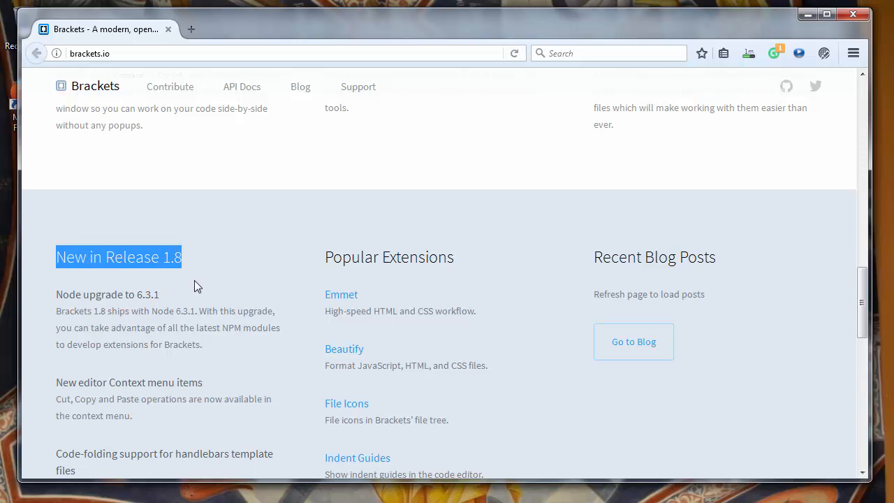
pyautogui.scroll(-3)
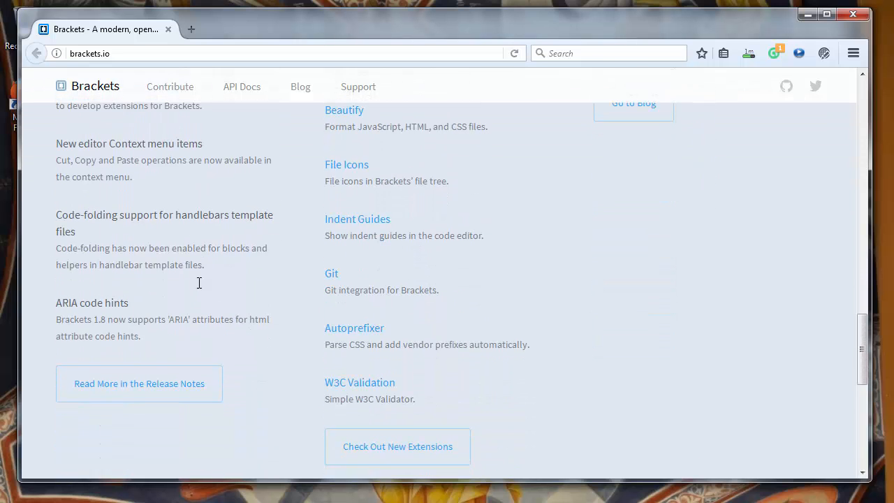
pyautogui.doubleClick(91, 303)
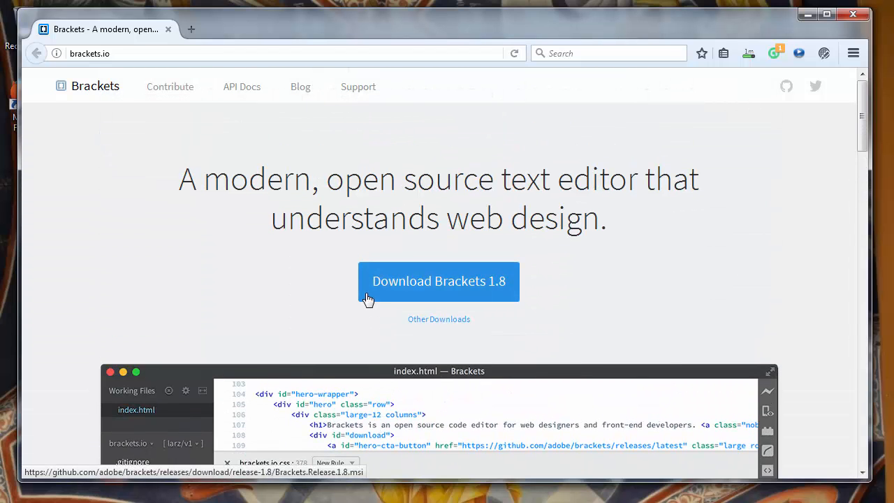
pyautogui.moveTo(584, 275)
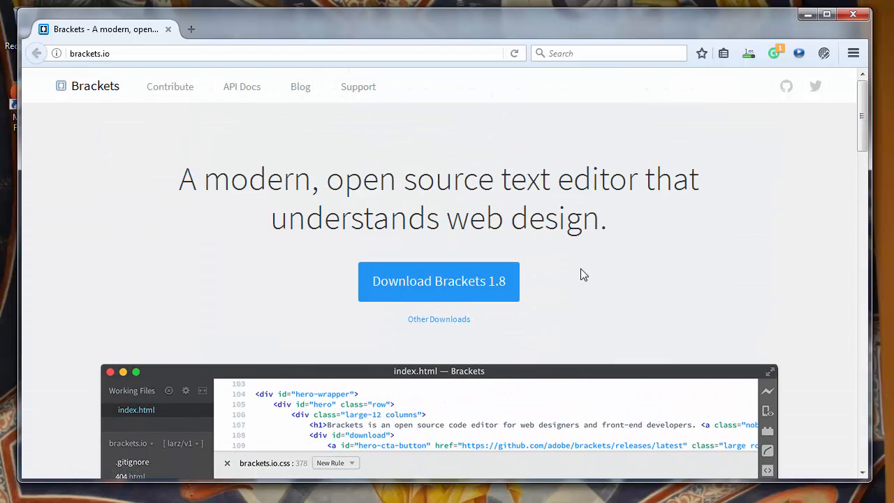
pyautogui.moveTo(748, 53)
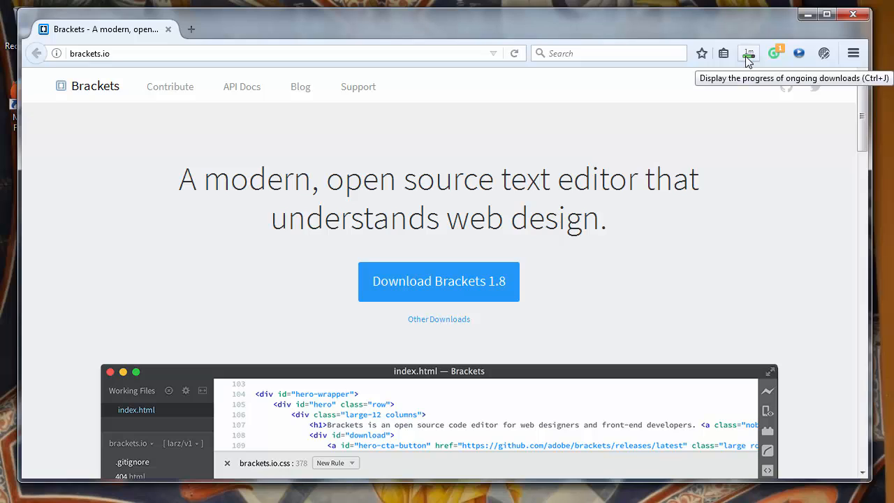
pyautogui.moveTo(550, 263)
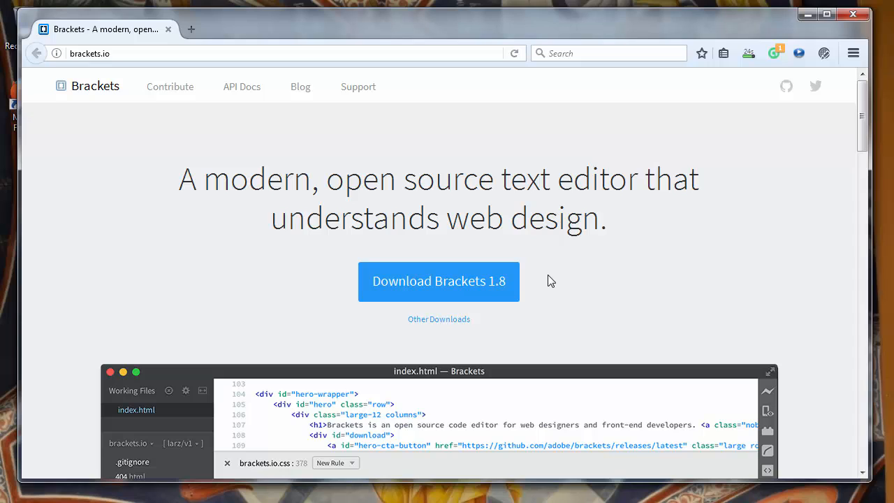
pyautogui.moveTo(573, 108)
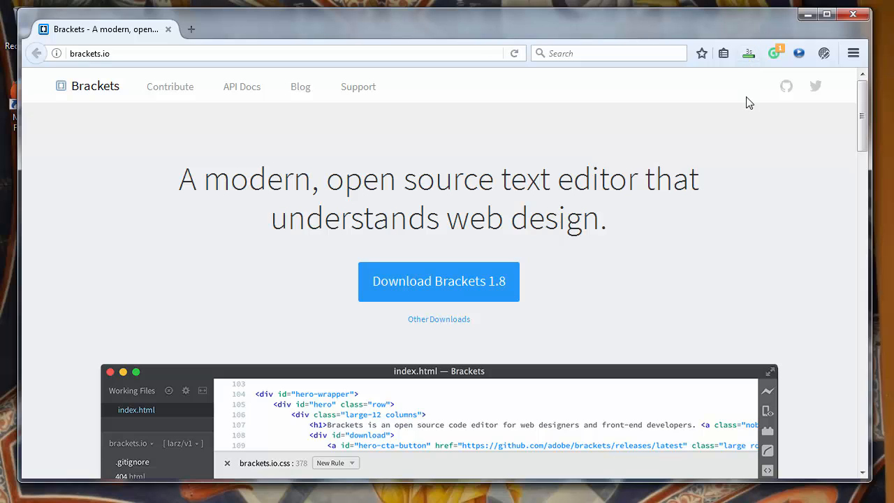
pyautogui.moveTo(749, 54)
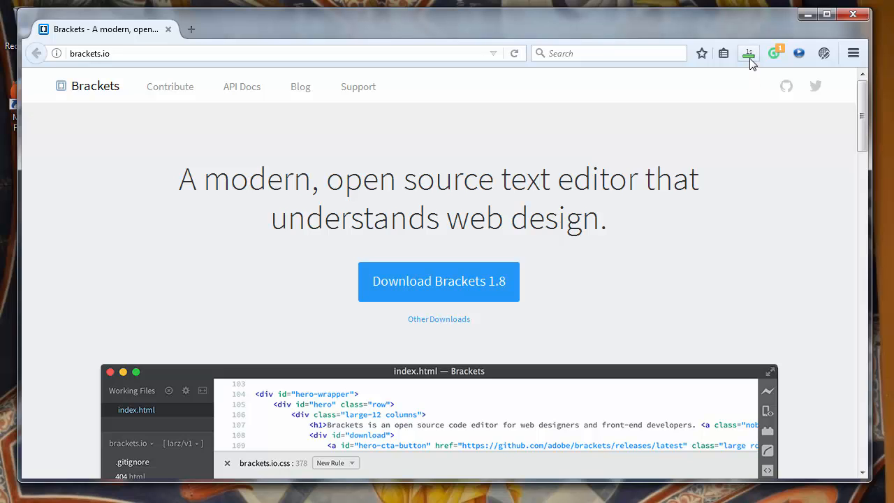
# Open the finished Brackets 1.8 .msi download from Firefox's Downloads panel
pyautogui.click(748, 53)
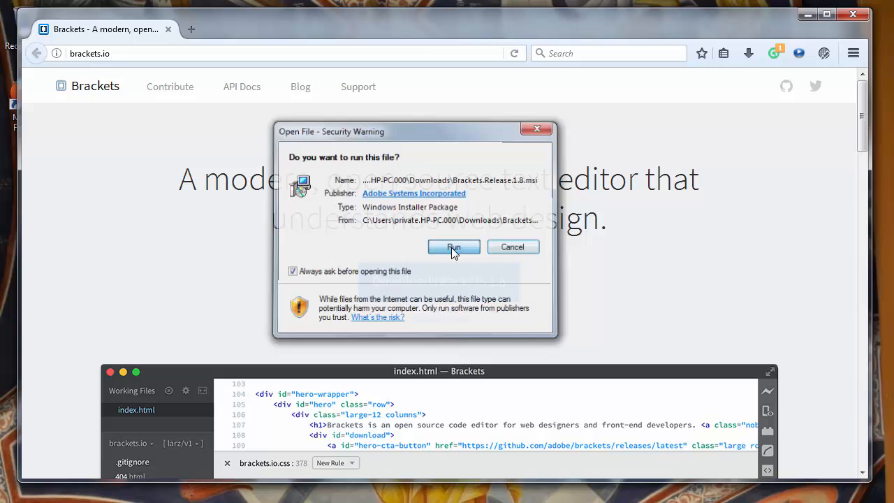
# Confirm Run in the Open File security warning for the Brackets installer
pyautogui.click(453, 246)
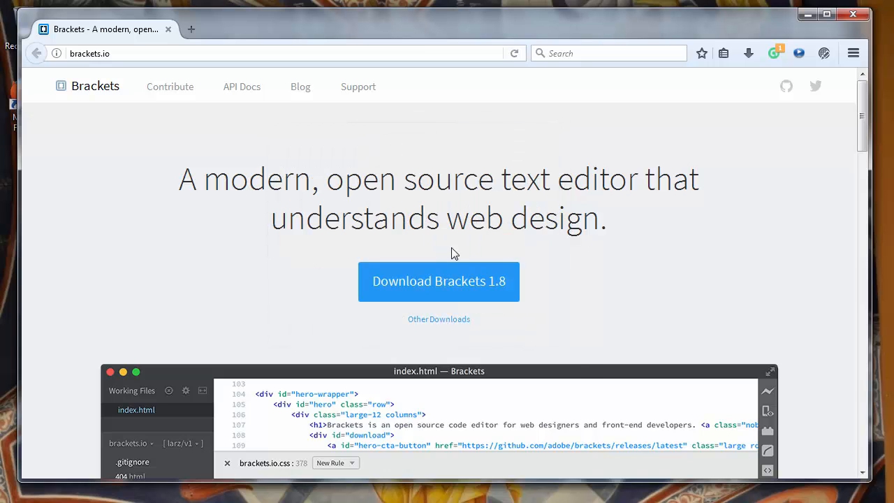
pyautogui.click(437, 280)
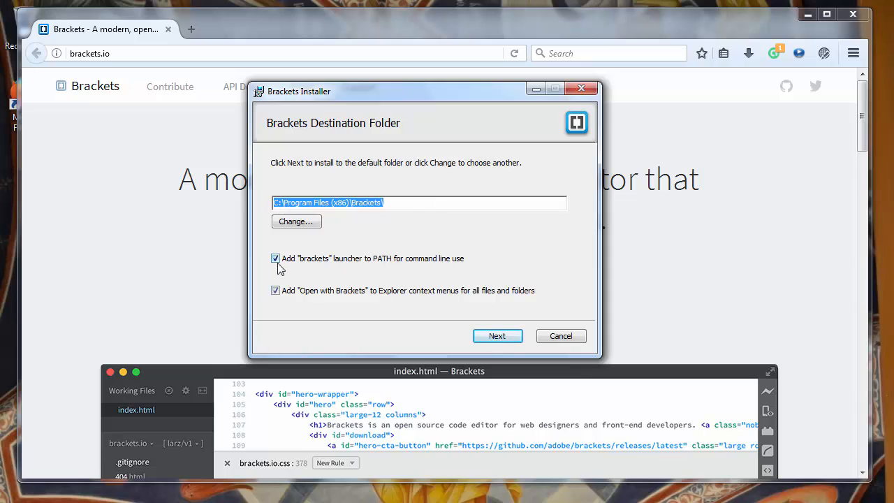
pyautogui.moveTo(342, 264)
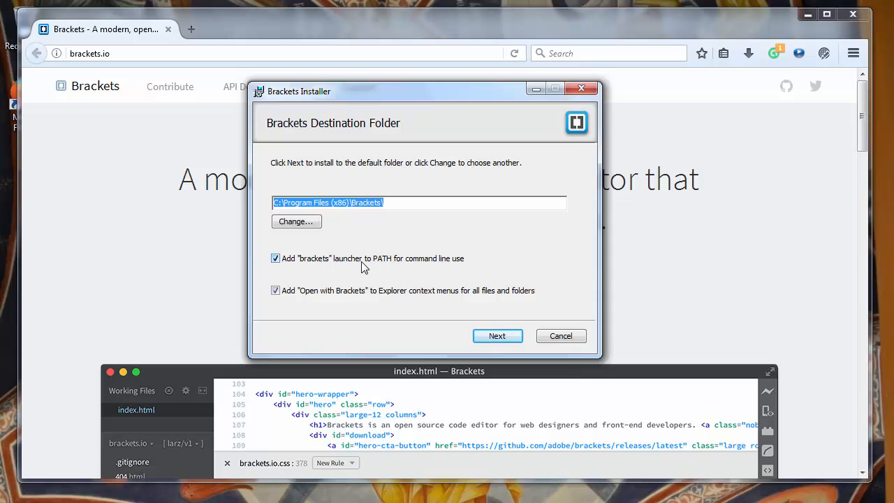
pyautogui.moveTo(304, 268)
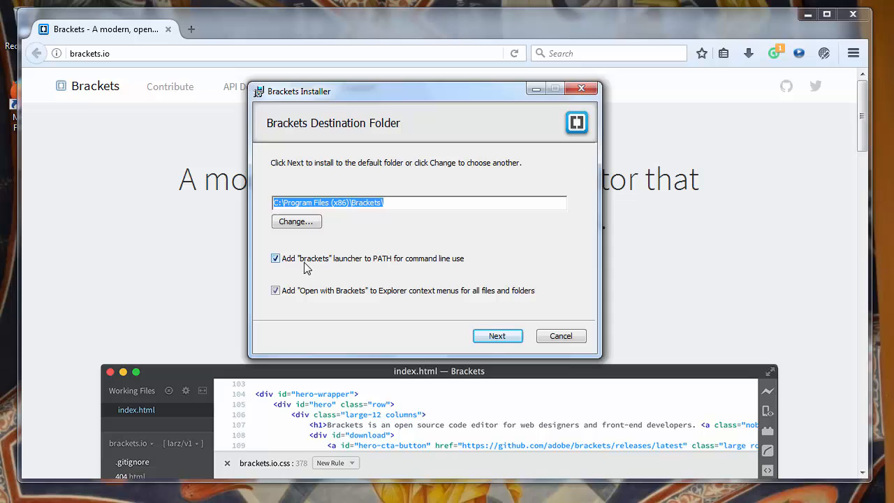
pyautogui.moveTo(314, 300)
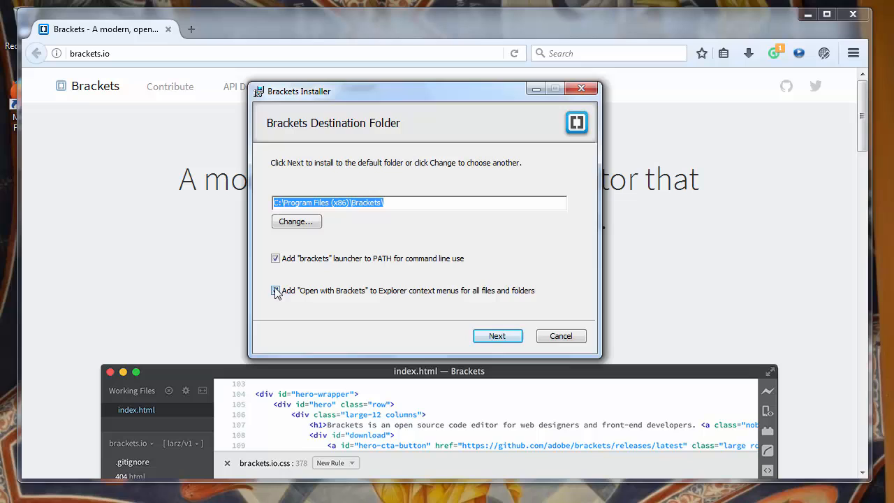
# Keep C:\Program Files (x86)\Brackets with both integration options ticked and continue
pyautogui.click(496, 335)
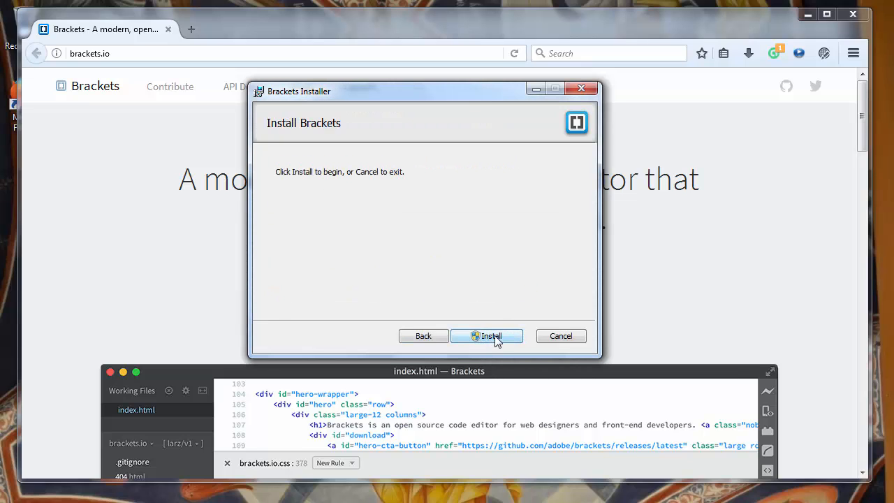
# Run the Brackets install until it reports success, then click Finish
pyautogui.click(486, 335)
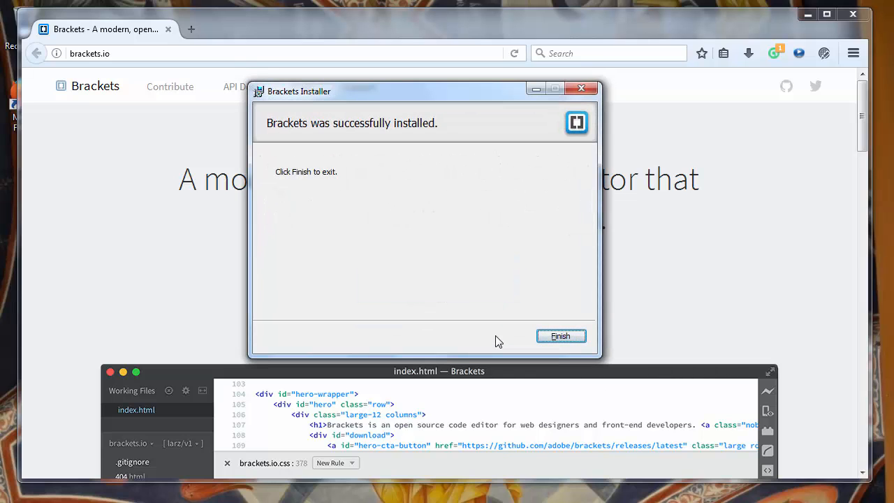
pyautogui.moveTo(289, 181)
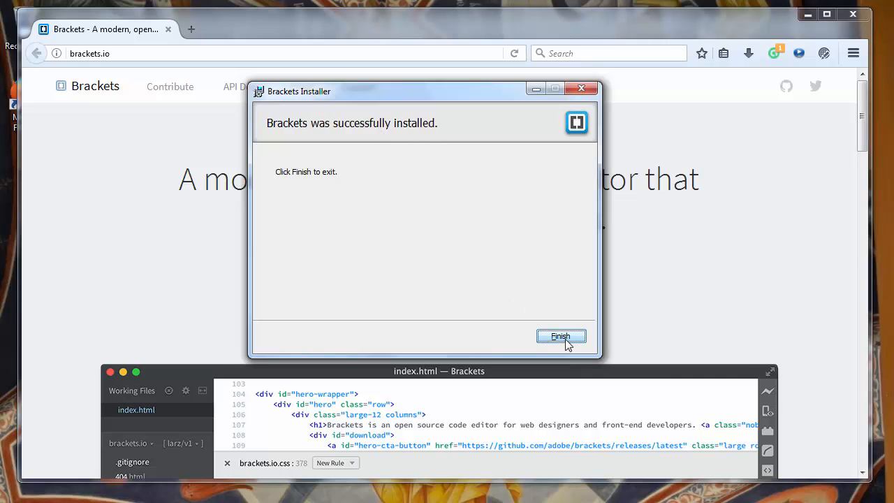
pyautogui.click(561, 336)
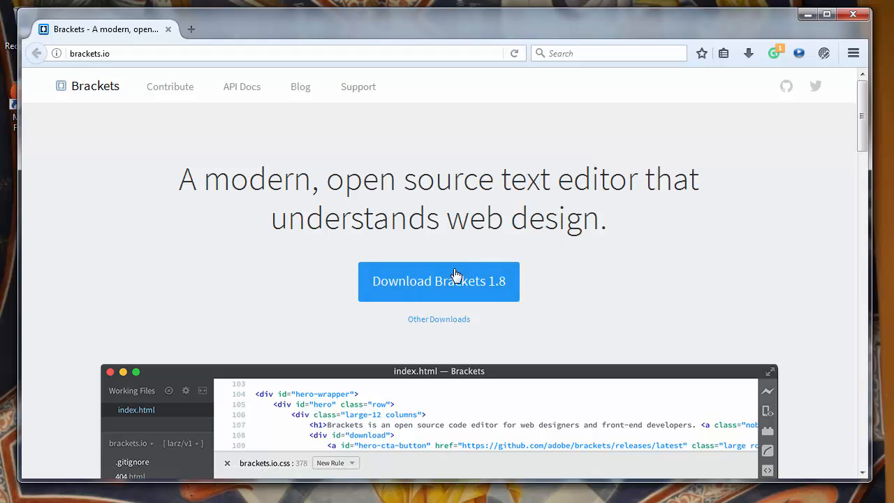
pyautogui.click(438, 280)
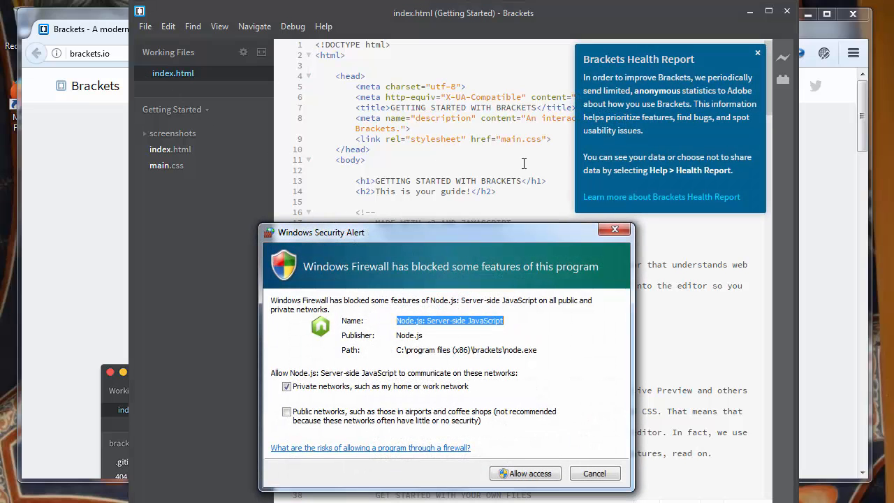
pyautogui.moveTo(416, 251)
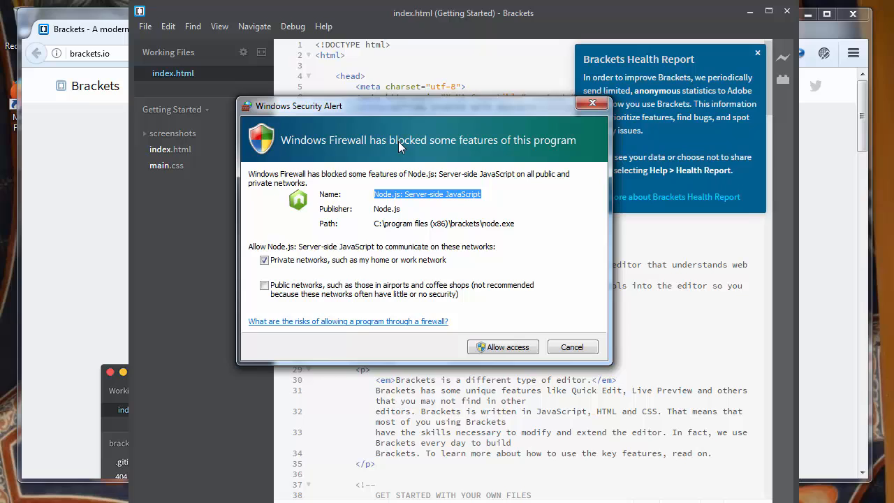
pyautogui.moveTo(504, 151)
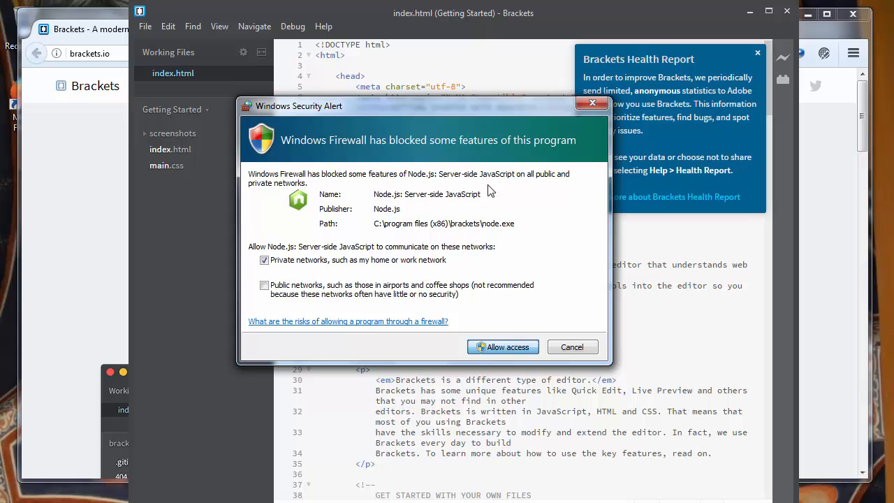
# Allow Node.js access on private networks in the Windows Security Alert
pyautogui.click(502, 346)
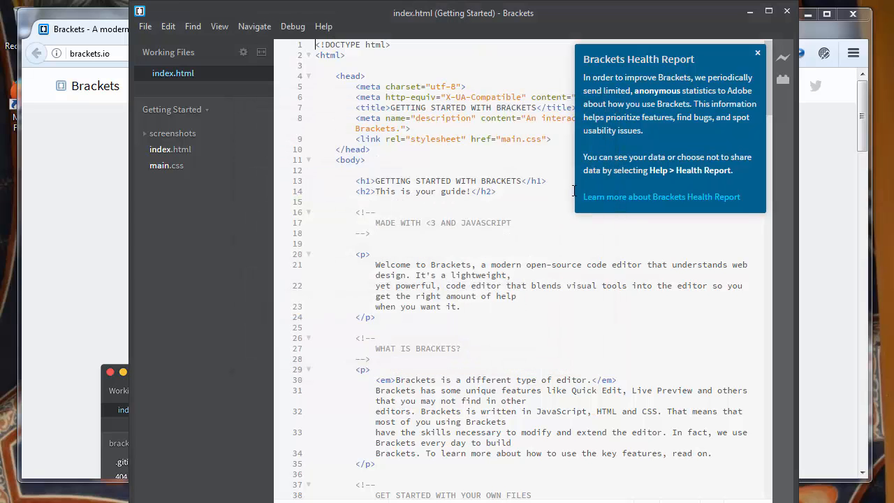